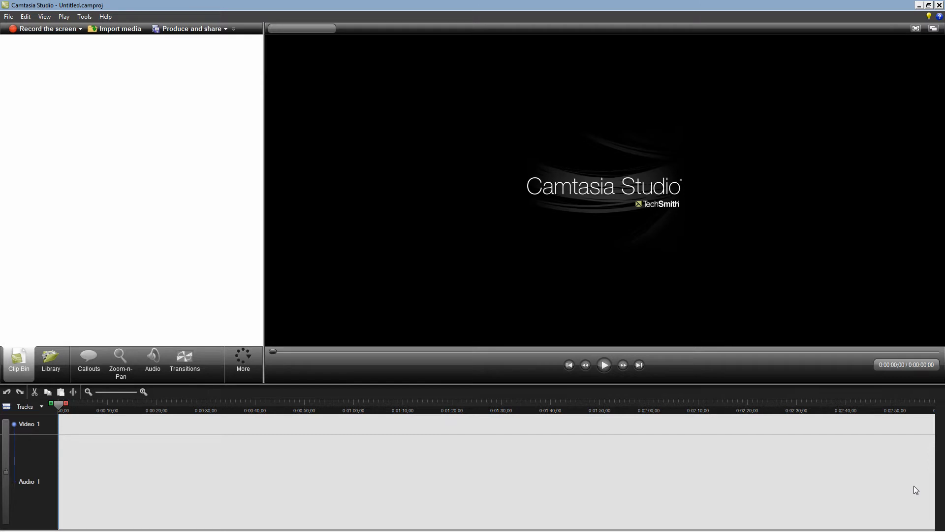
Add the Digital Radius library animation to the timeline and set editing dimensions to 1920 x 1080.
click(51, 362)
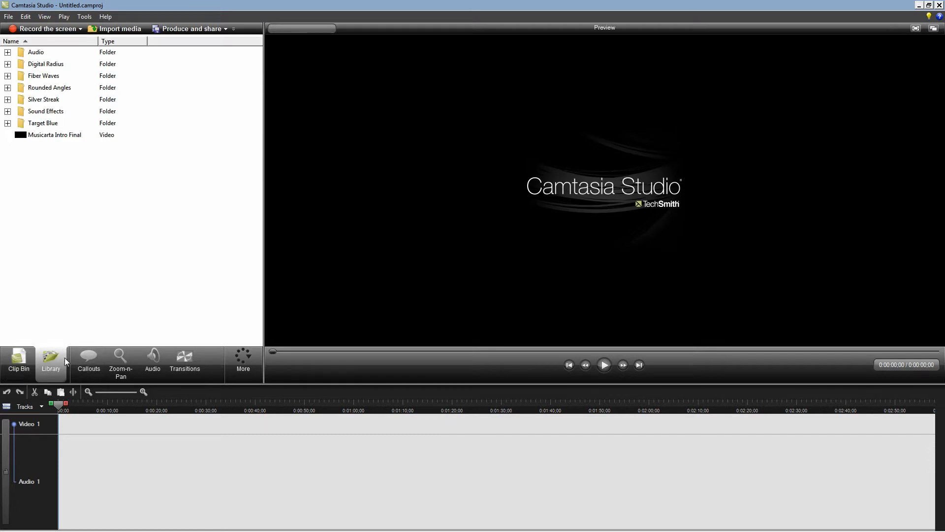
click(8, 64)
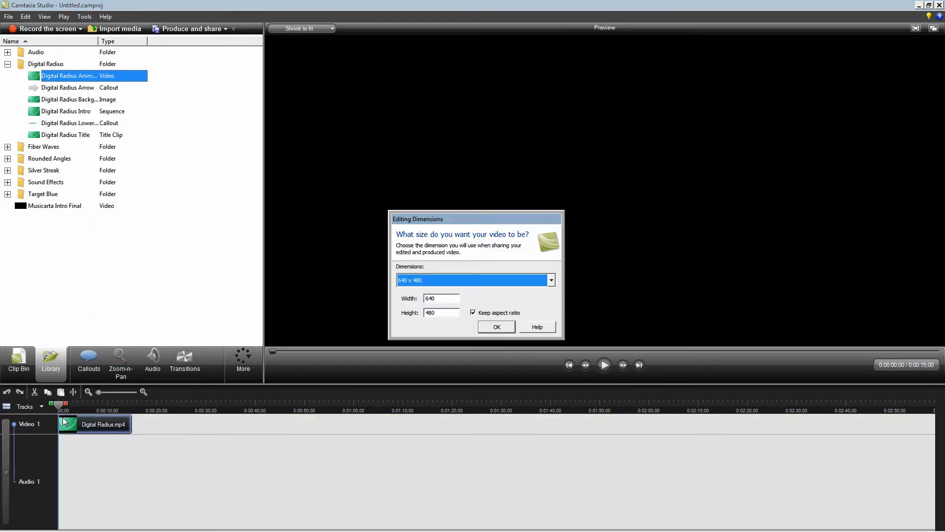
click(550, 280)
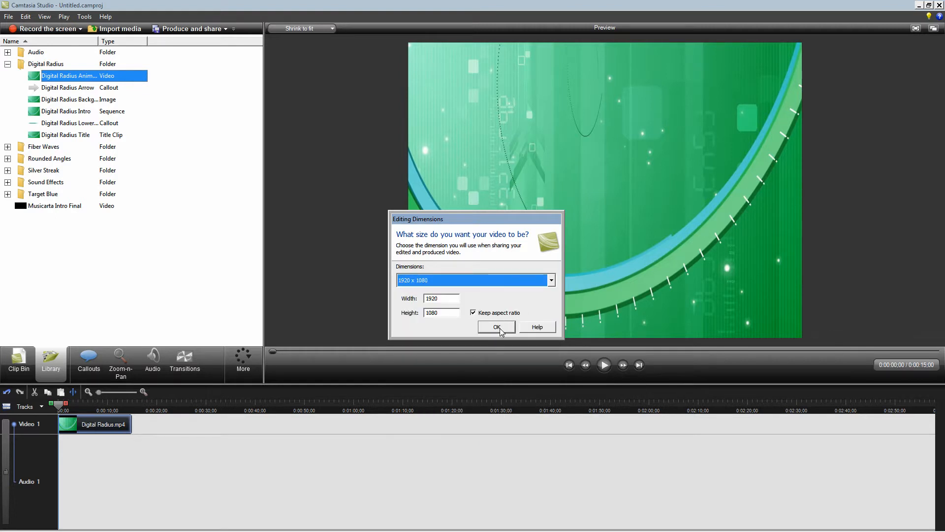
click(496, 327)
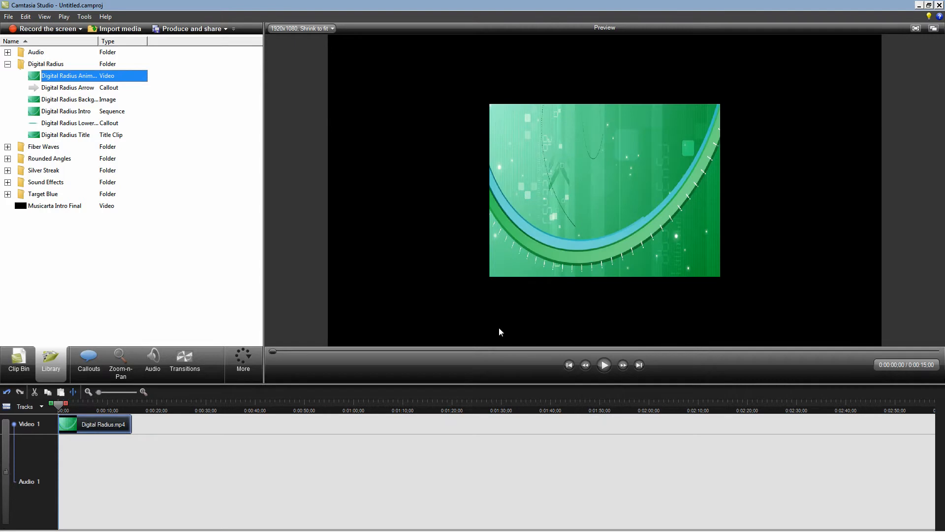
click(121, 362)
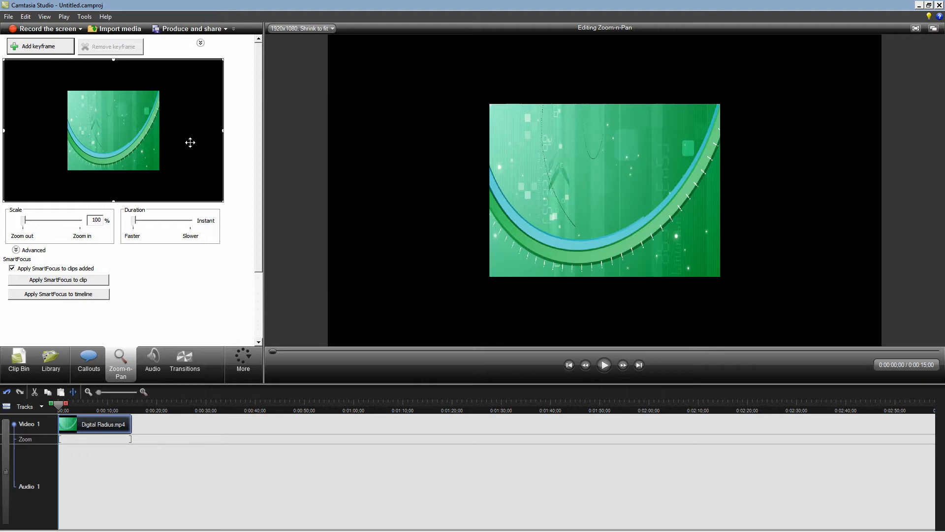
mouse_move(215, 148)
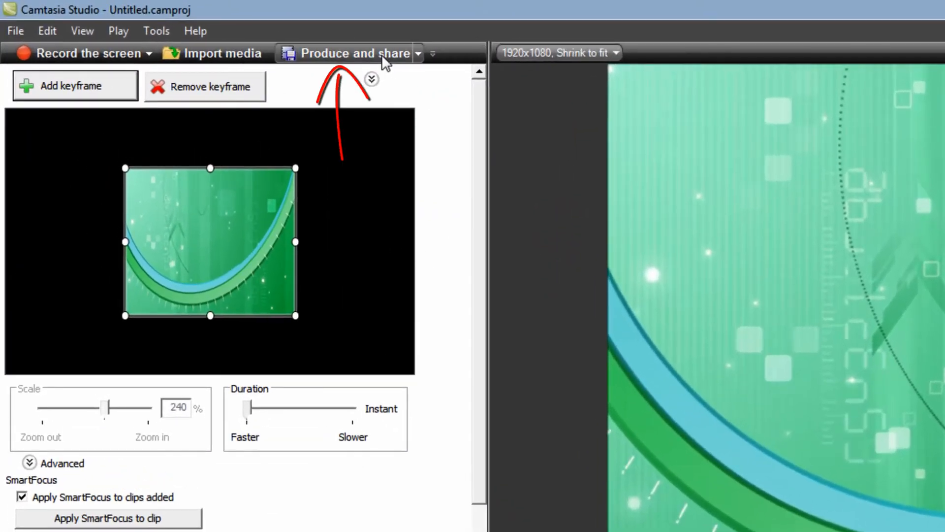
Open the Production Wizard from Produce and share and show its preset dropdown.
click(346, 53)
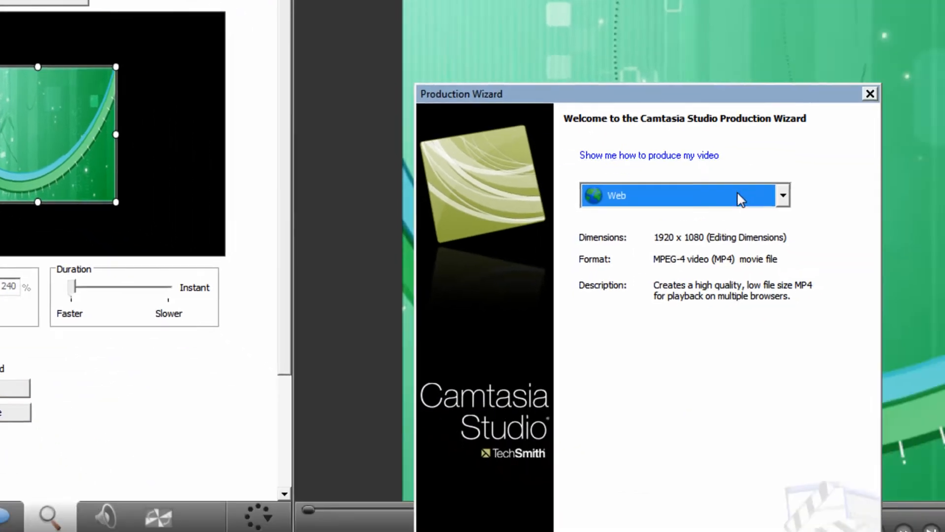
click(782, 195)
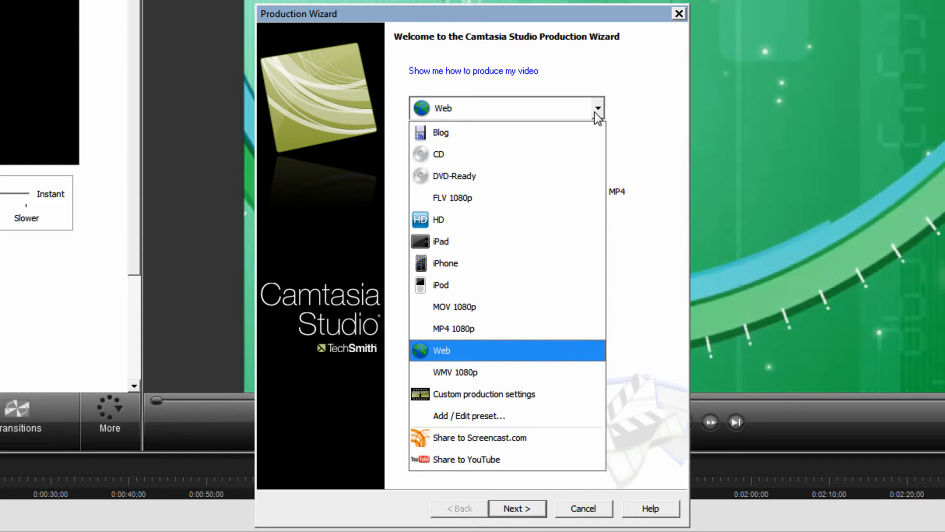
mouse_move(555, 416)
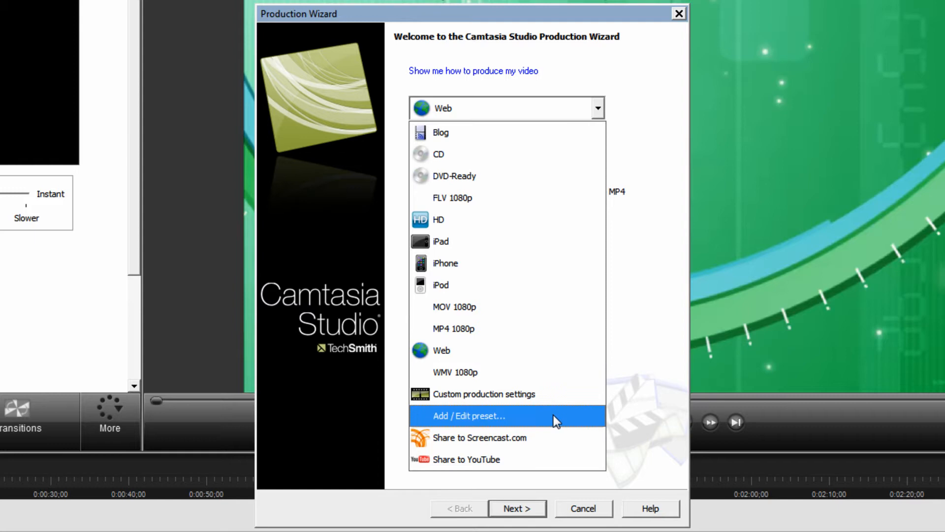
In the preset manager, select the WMV 1080p preset for editing.
click(469, 416)
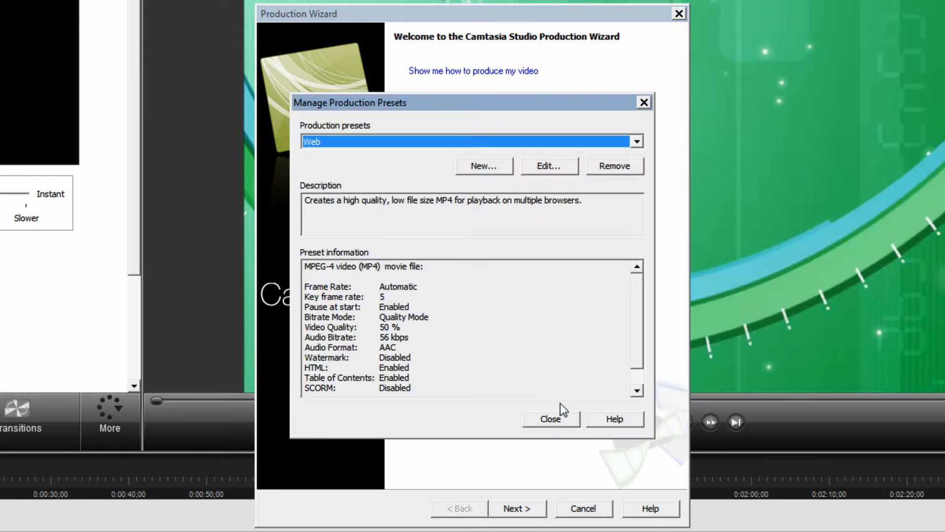
click(636, 141)
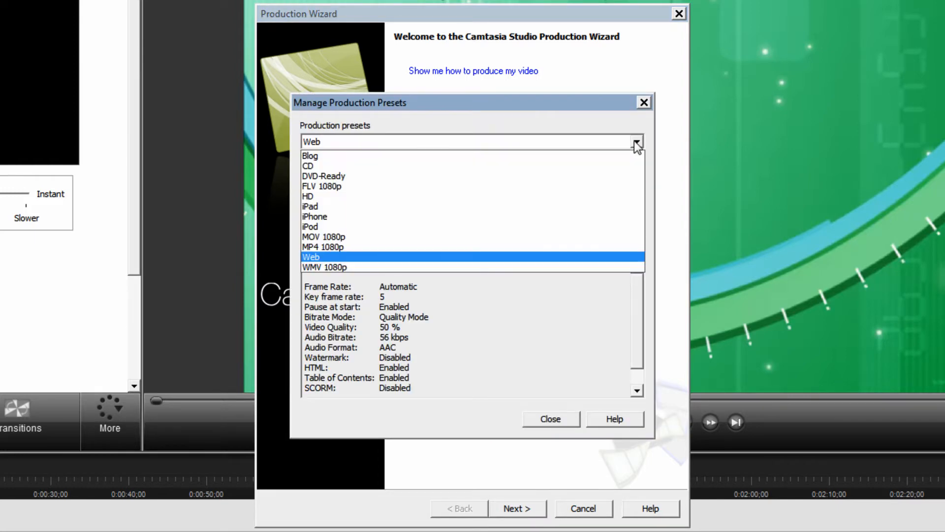
click(312, 267)
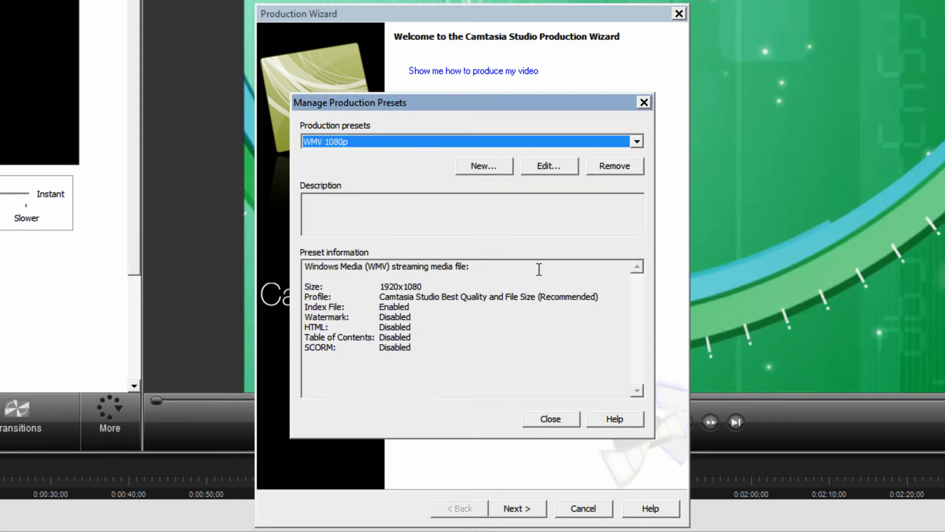
click(547, 166)
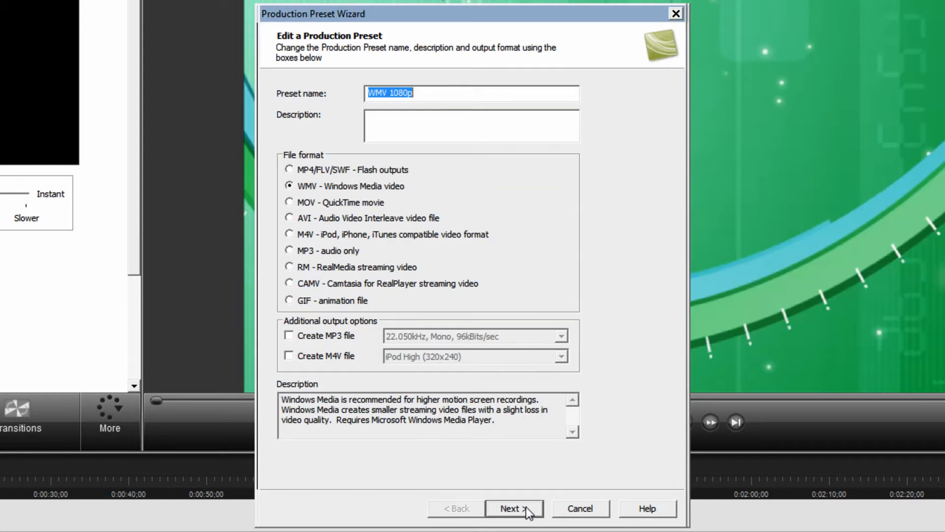
On the Video Options page, enable Include watermark and bring up its settings.
click(513, 508)
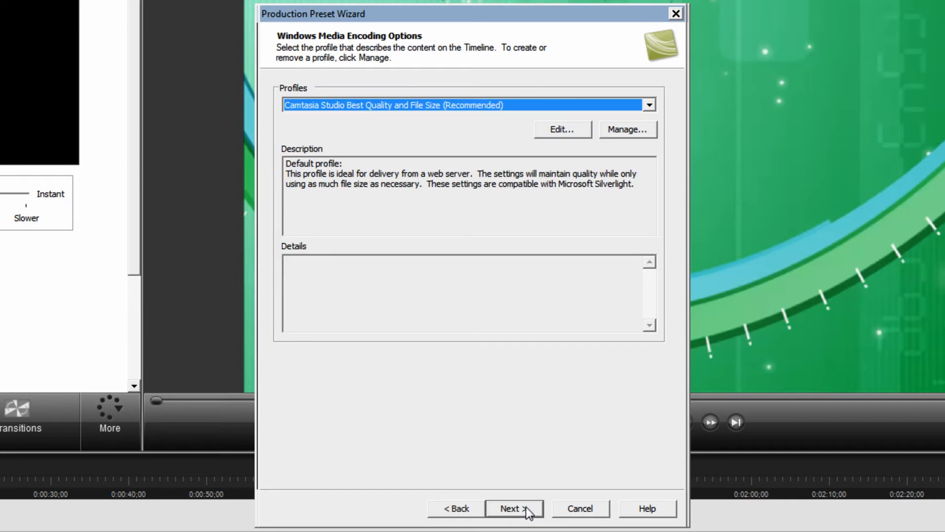
click(513, 508)
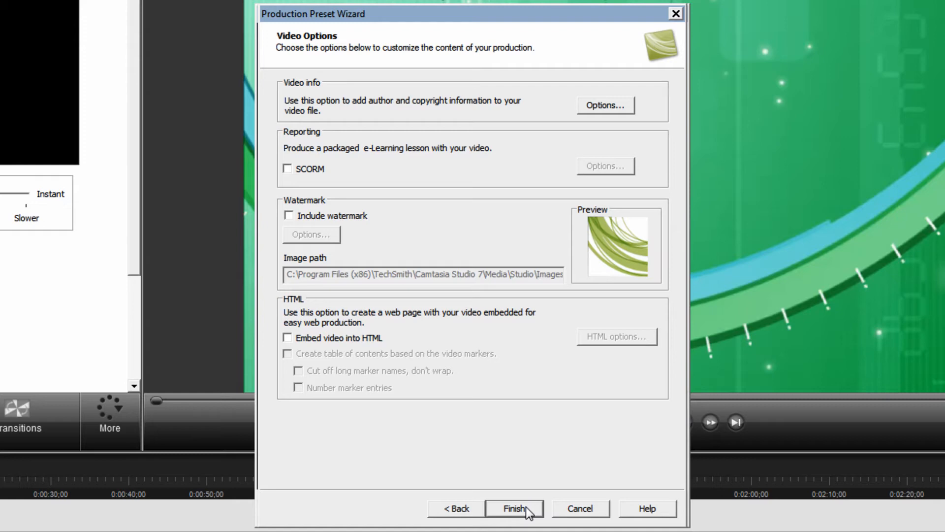
mouse_move(293, 225)
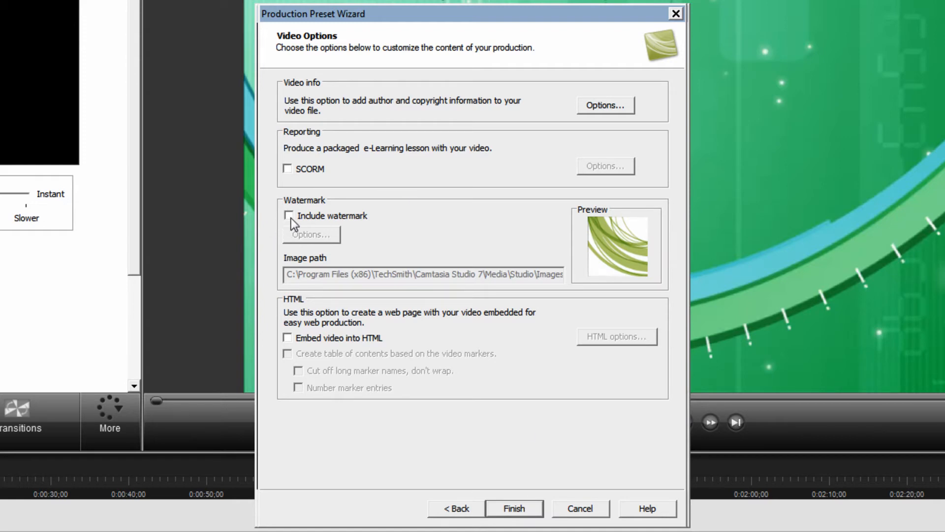
click(289, 215)
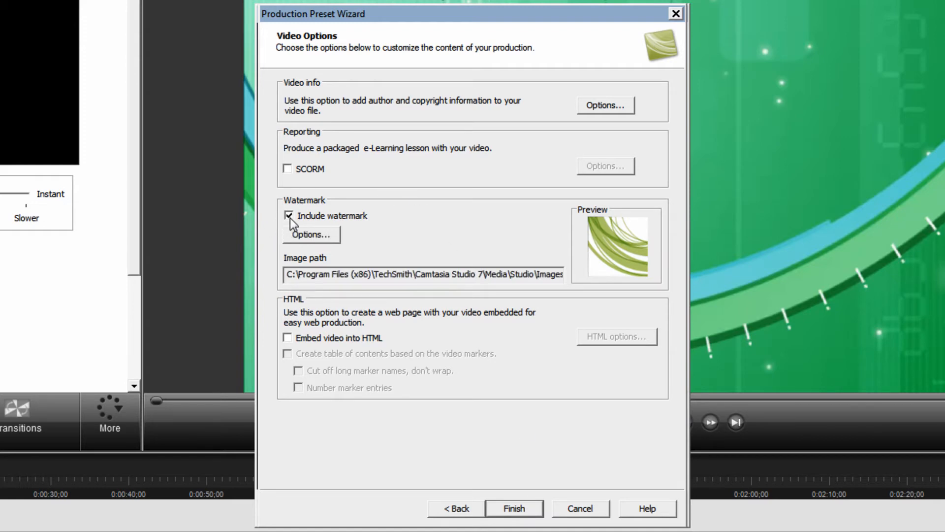
click(312, 234)
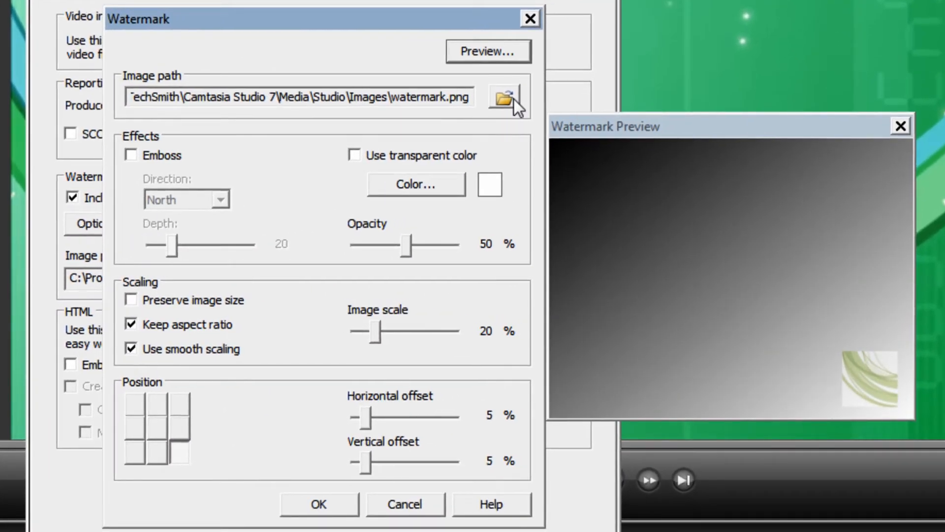
Set the watermark image to Musicarta_Logo_Final.jpg from Pictures > Musicarta Logo.
click(503, 97)
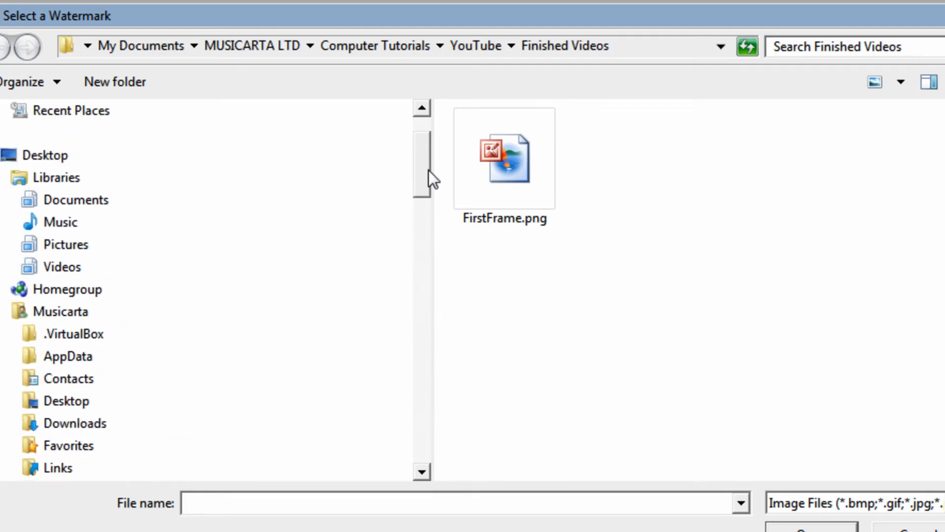
click(65, 245)
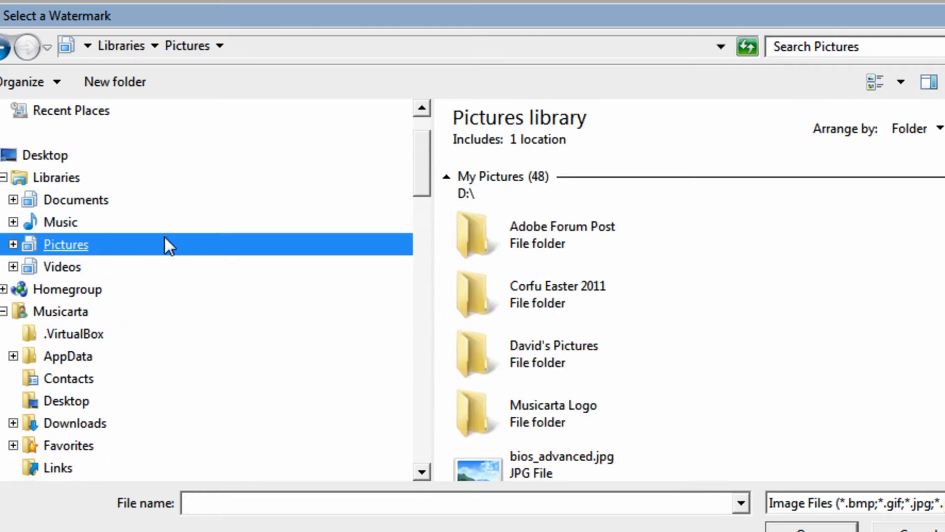
scroll(down, 3)
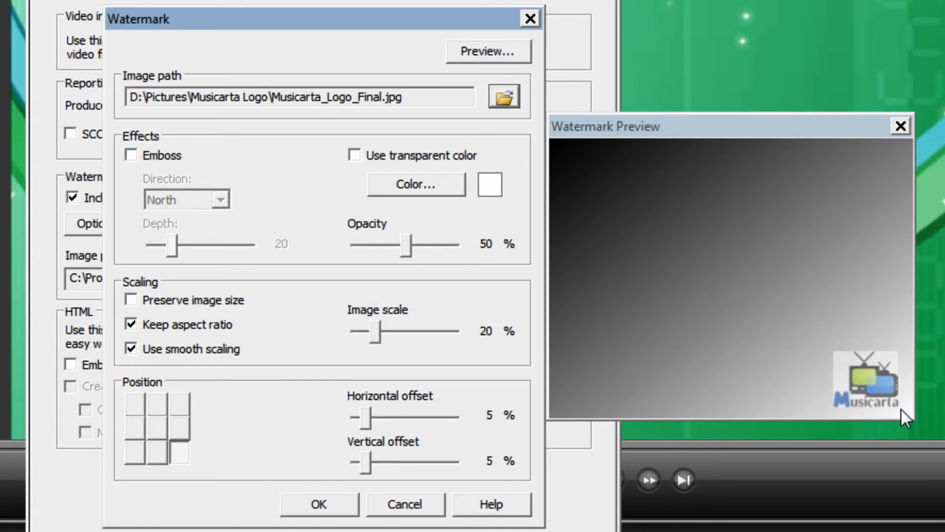
mouse_move(6, 115)
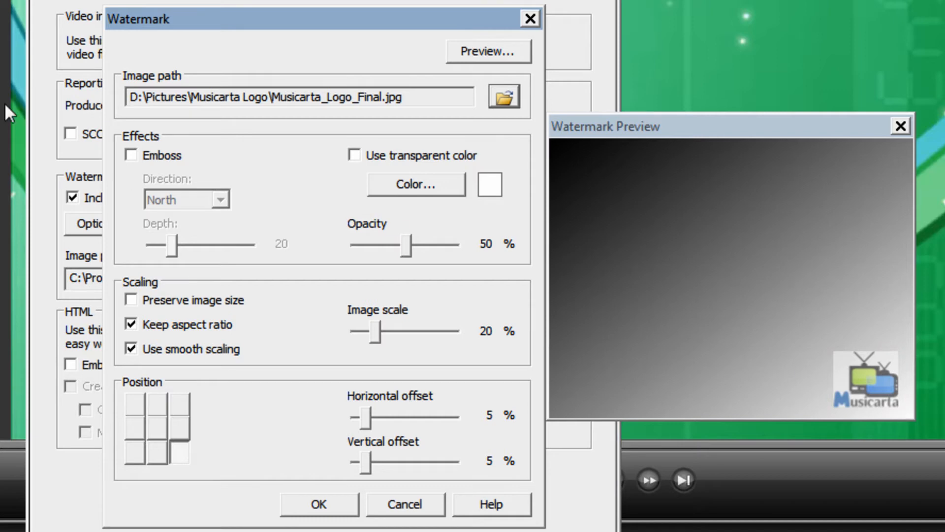
Leave the logo unembossed and make white its transparent colour.
click(131, 155)
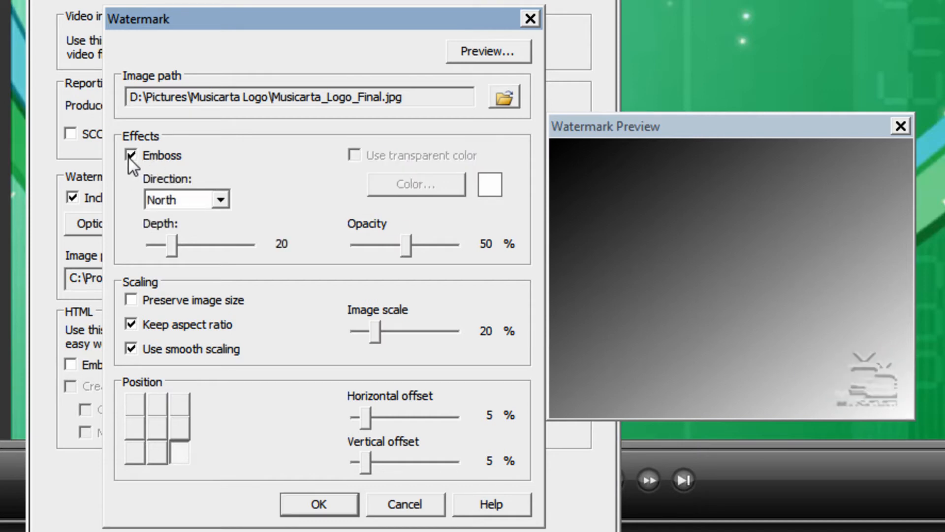
drag(169, 244, 253, 244)
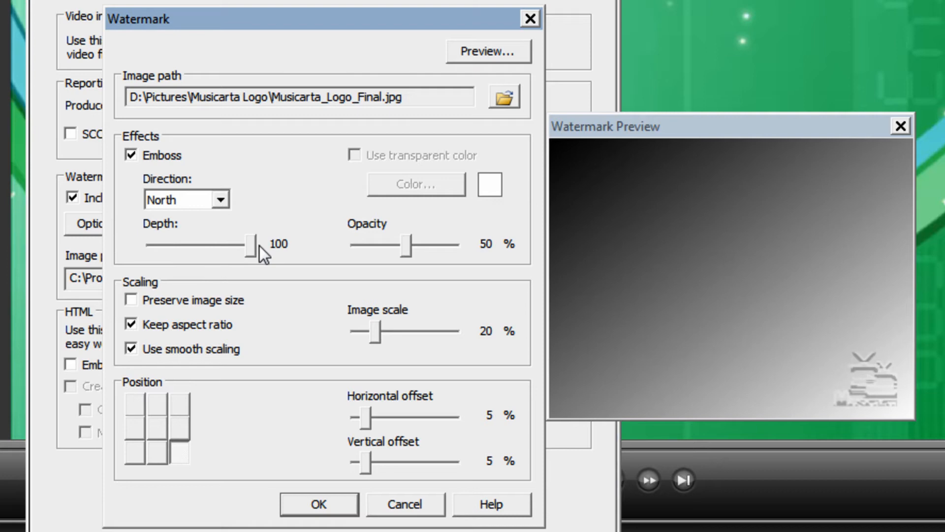
drag(252, 244, 151, 244)
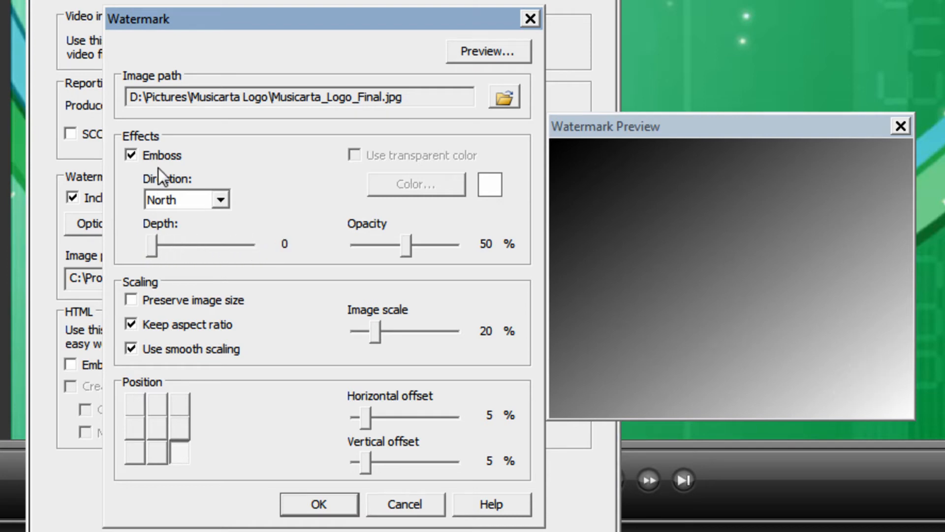
click(130, 155)
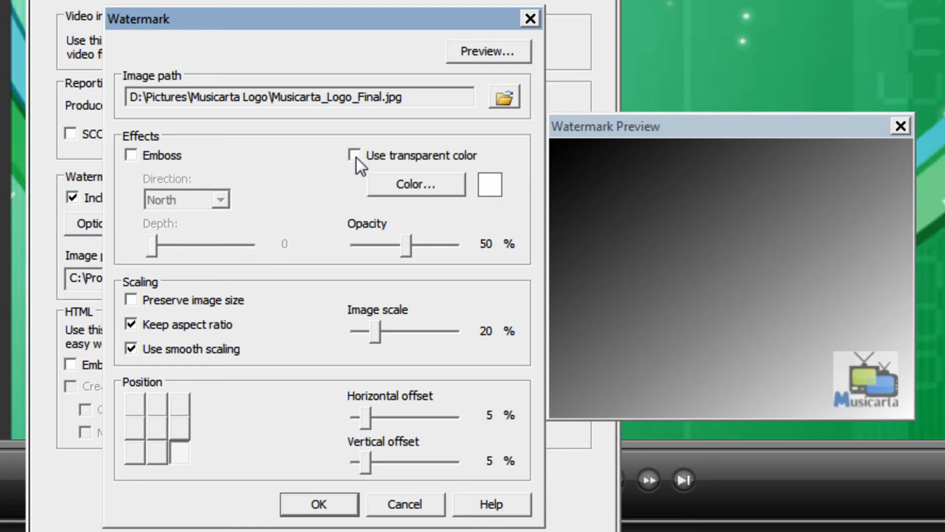
click(415, 185)
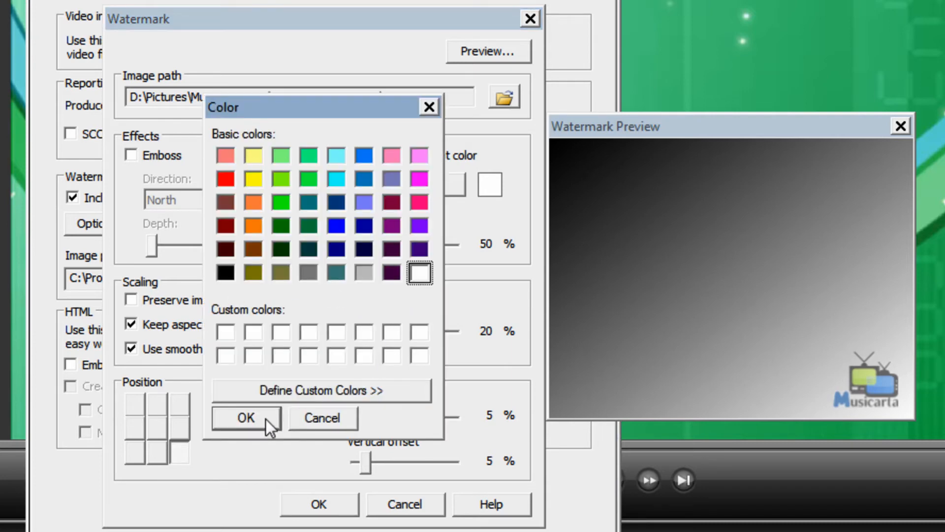
click(244, 417)
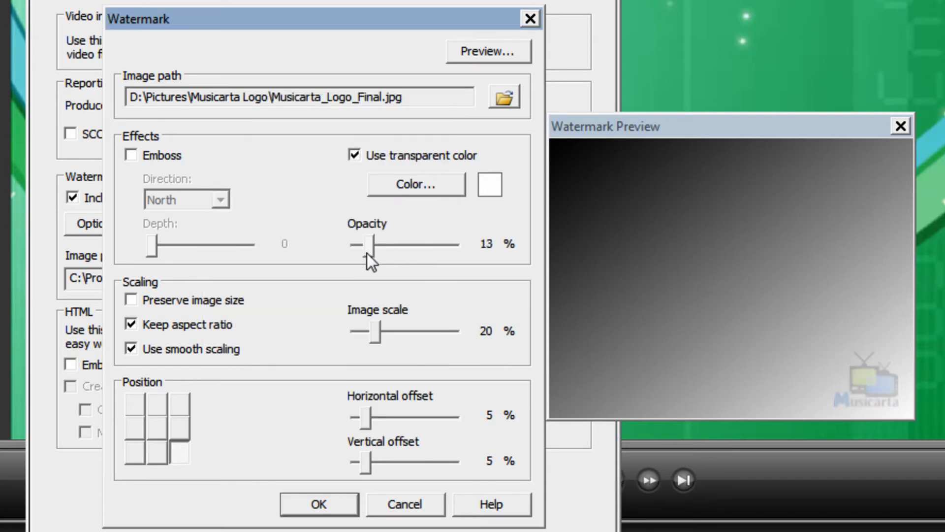
Set watermark opacity to about 49% and image scale to 20%.
drag(370, 244, 395, 245)
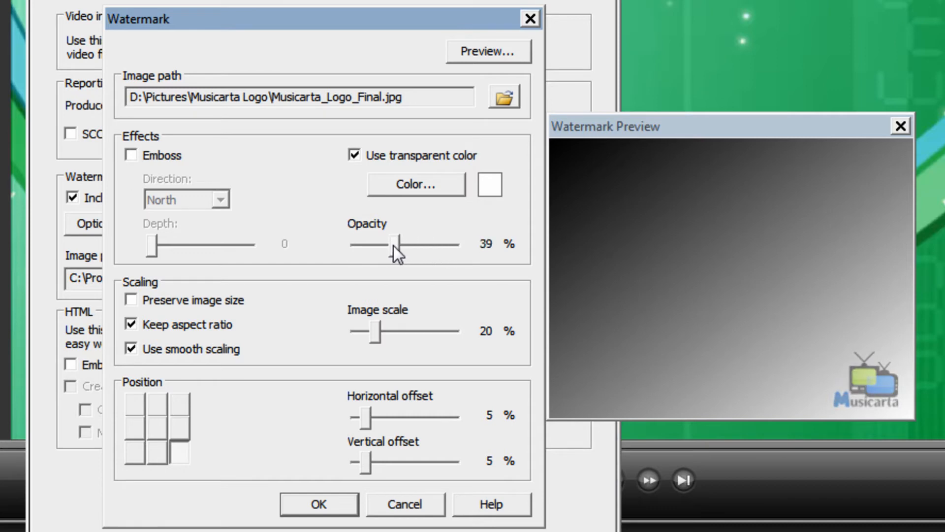
drag(392, 245, 411, 244)
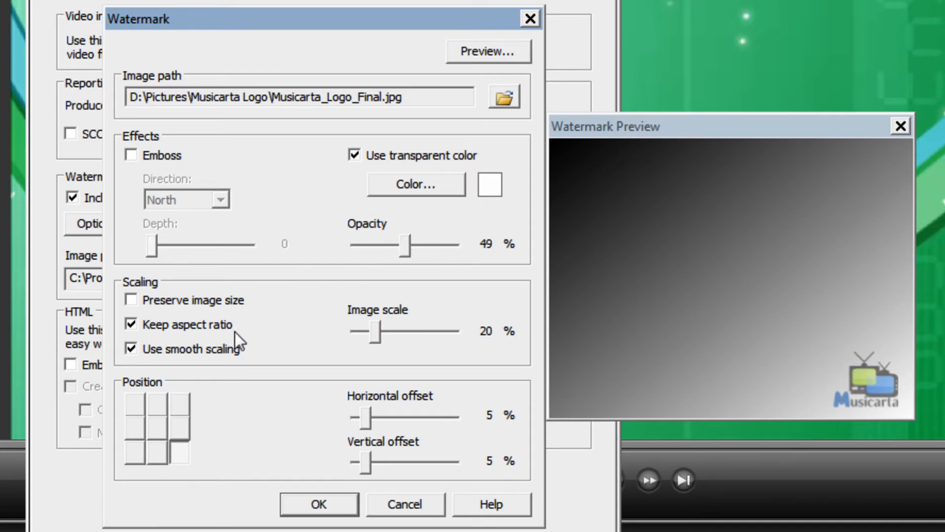
drag(375, 332, 449, 332)
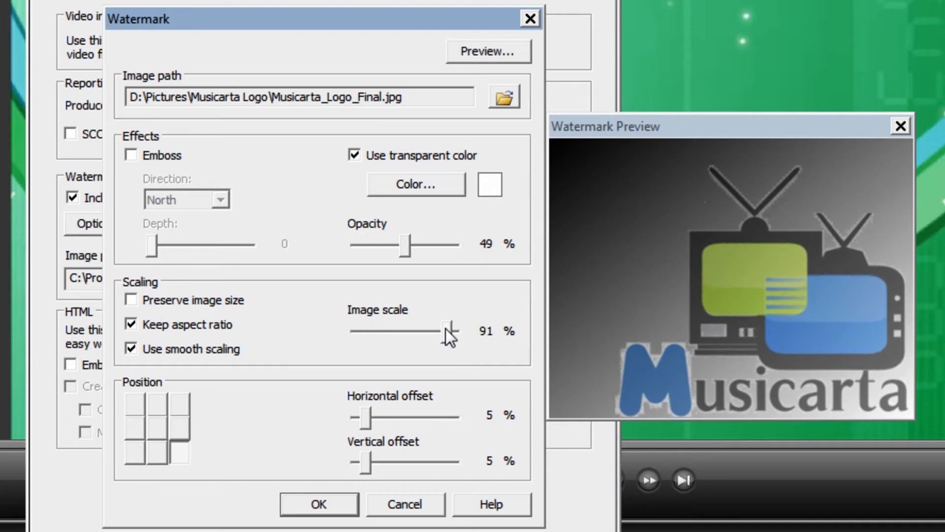
drag(449, 331, 386, 332)
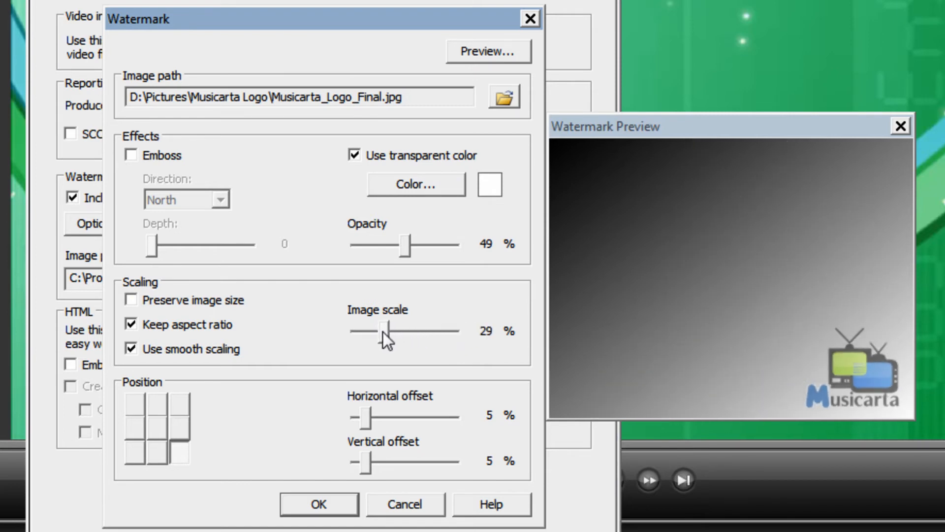
drag(390, 330, 381, 331)
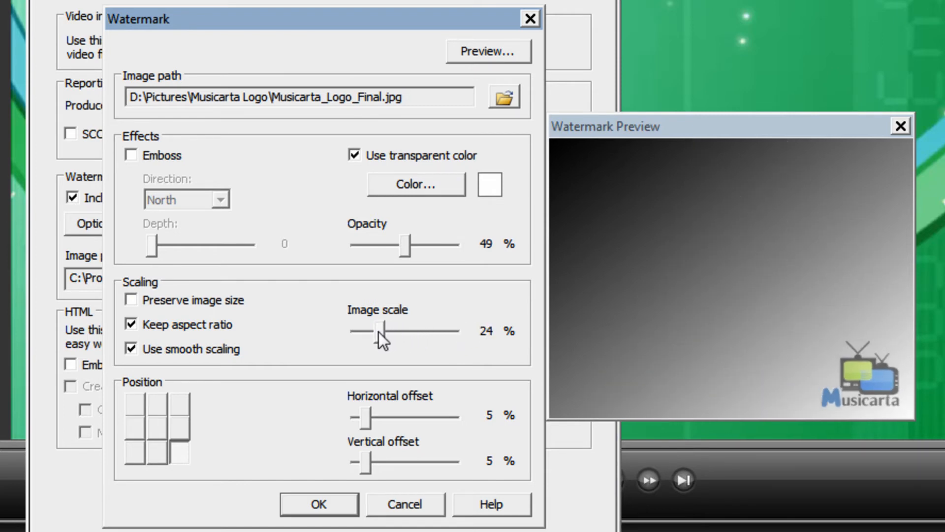
drag(392, 331, 379, 330)
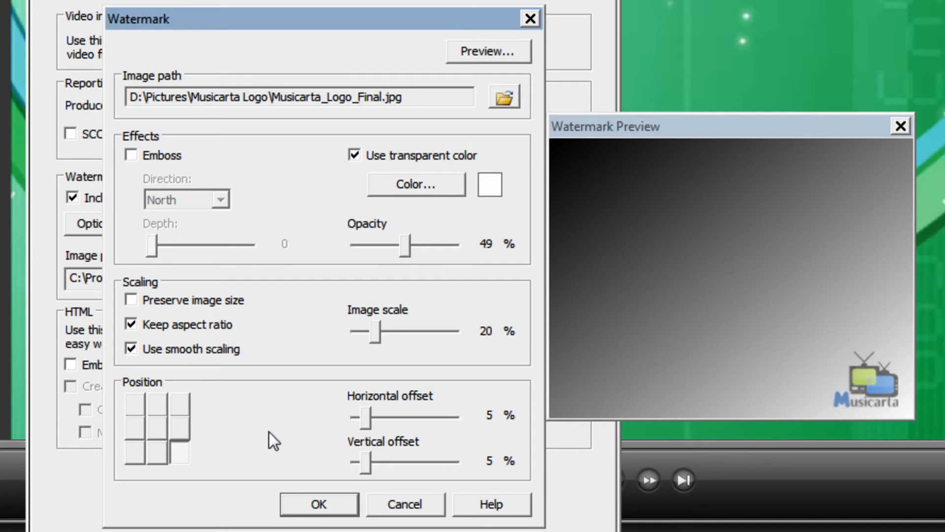
Position the watermark bottom-right with 5% horizontal offset and accept the settings.
click(134, 404)
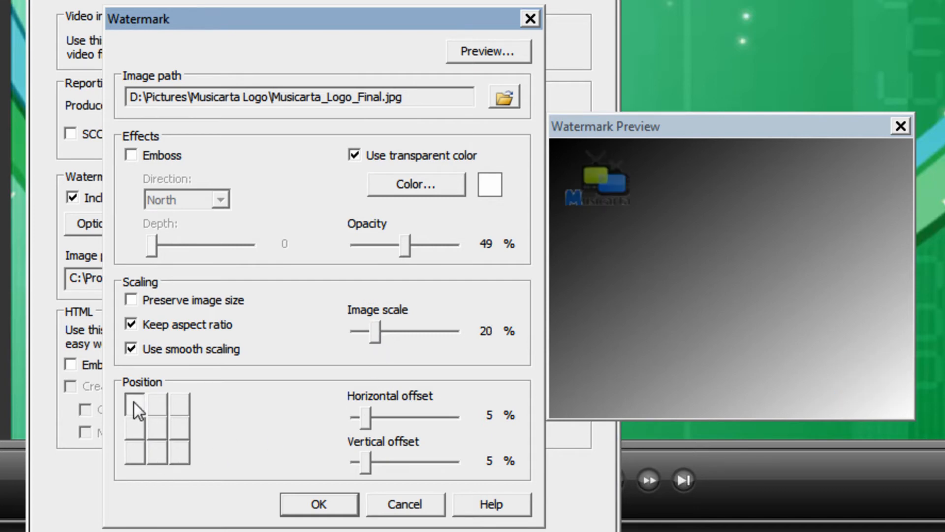
click(177, 452)
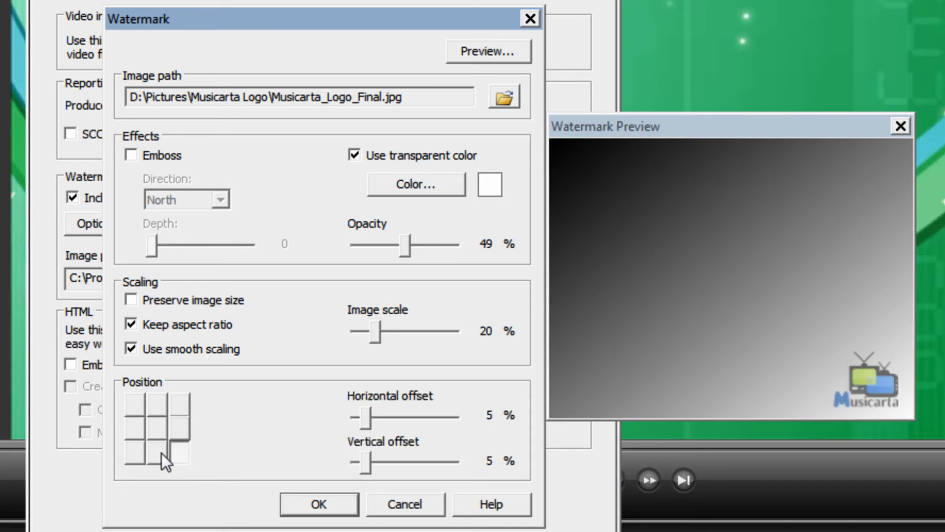
click(155, 424)
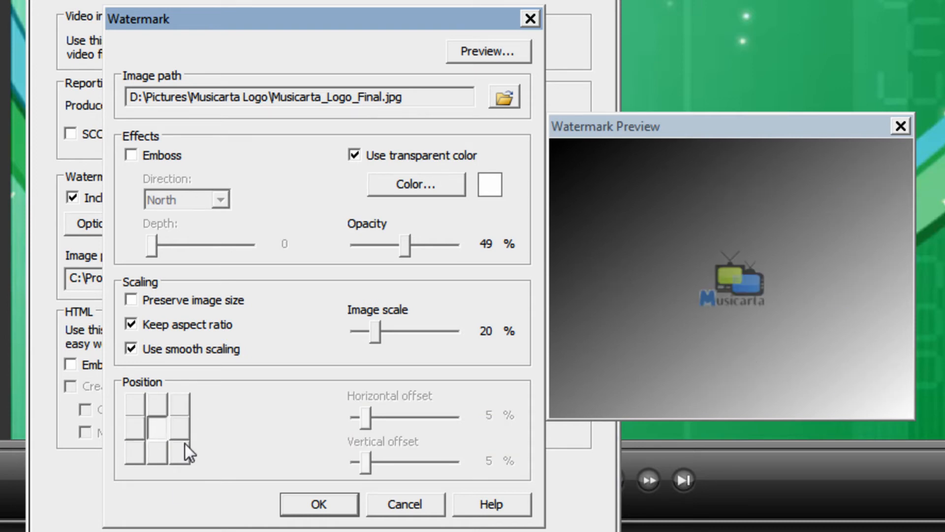
click(134, 449)
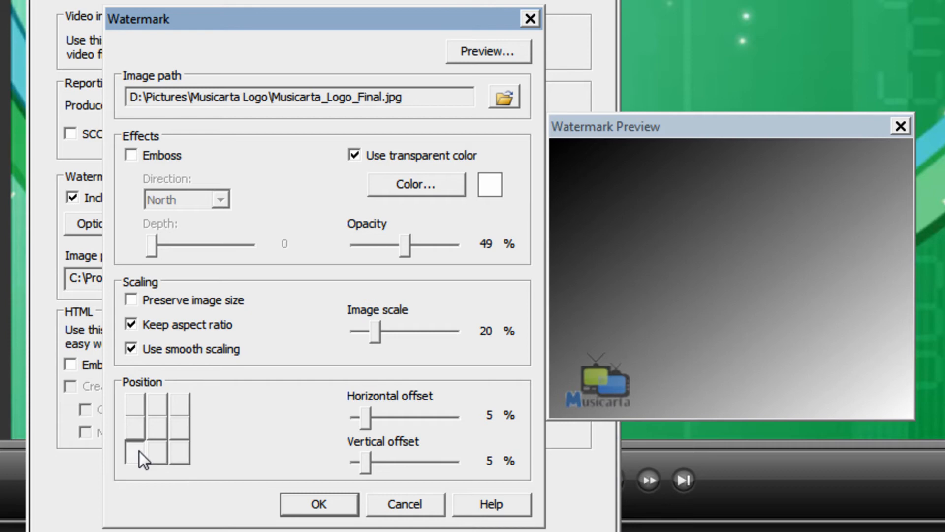
click(179, 451)
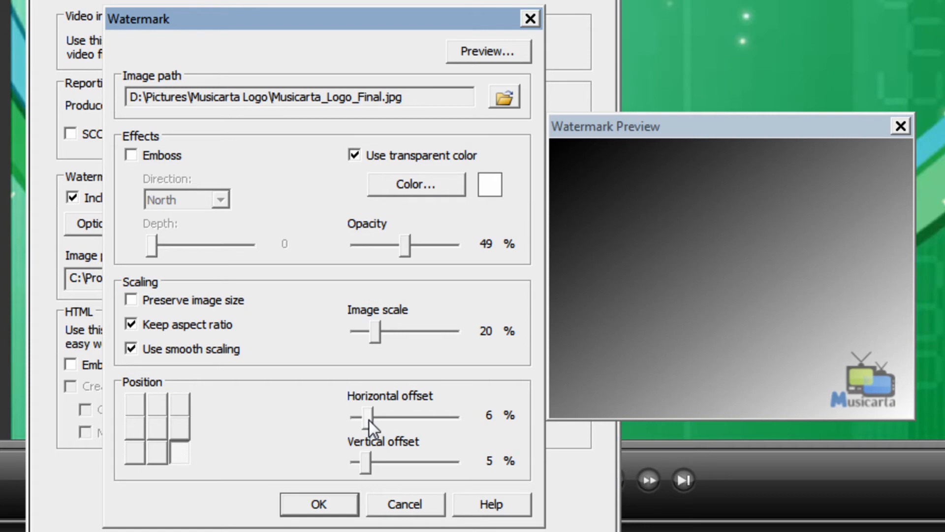
drag(370, 417, 362, 417)
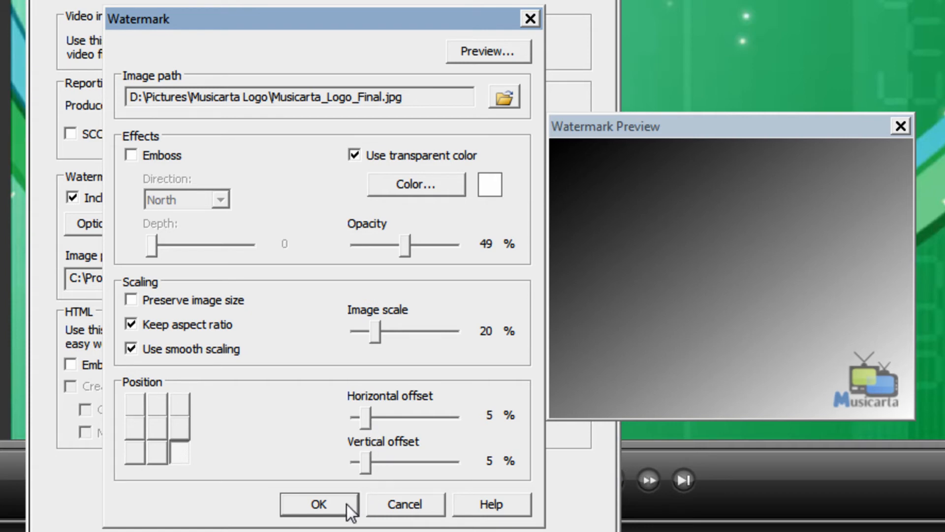
click(318, 504)
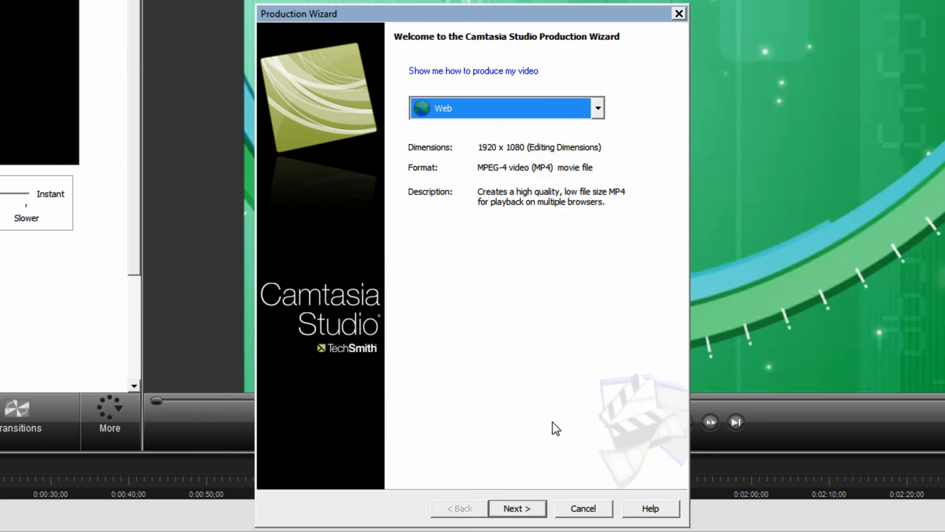
Produce with WMV 1080p, no sub-folders, no production results, playing the video afterwards.
click(597, 107)
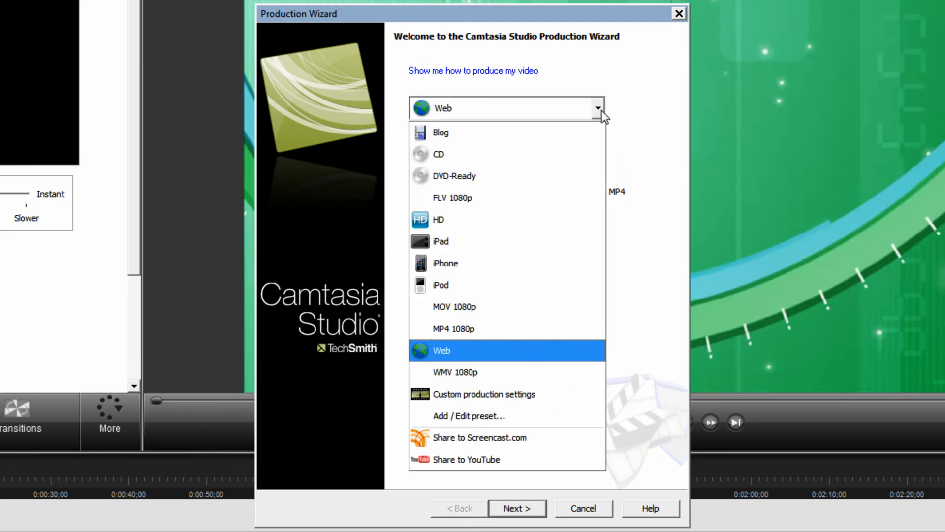
click(455, 373)
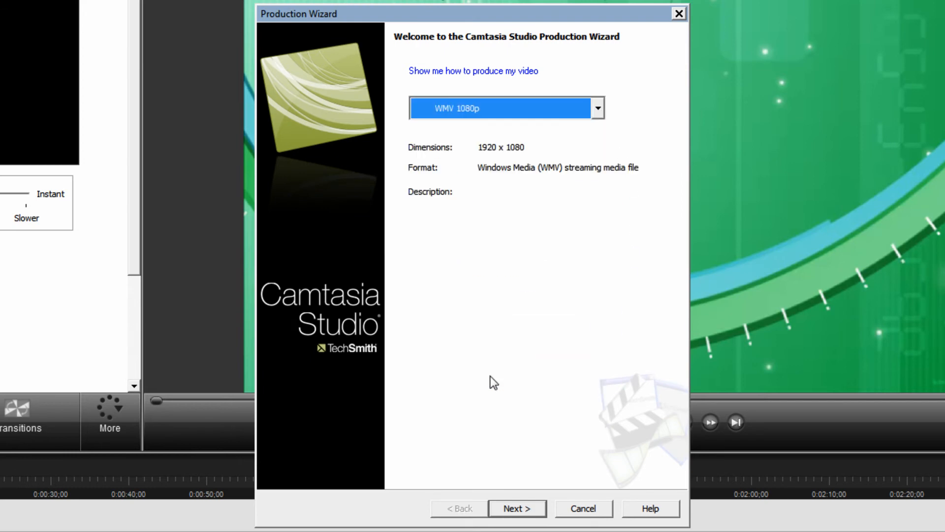
click(516, 508)
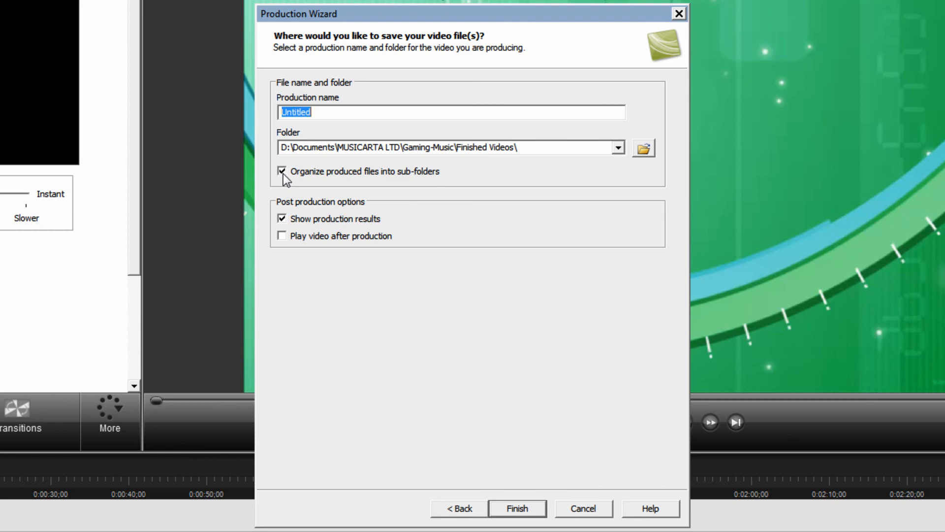
click(282, 171)
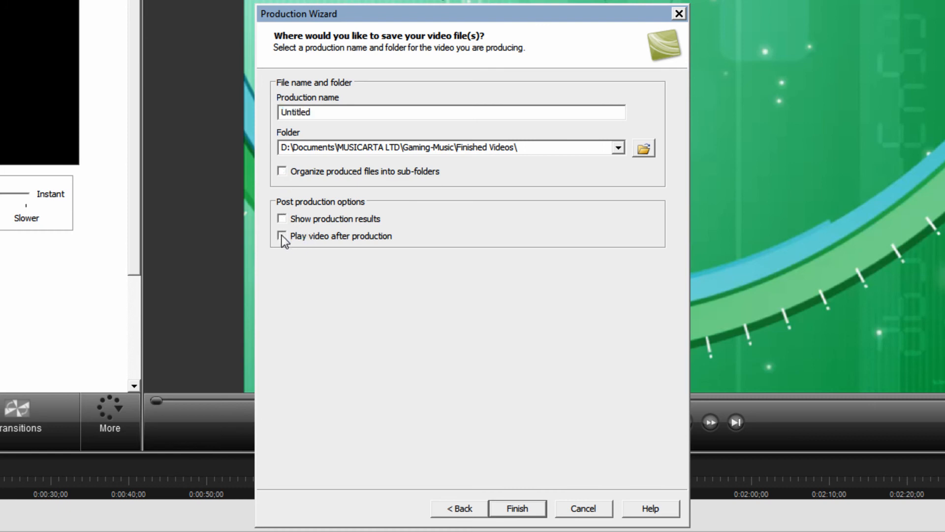
click(282, 236)
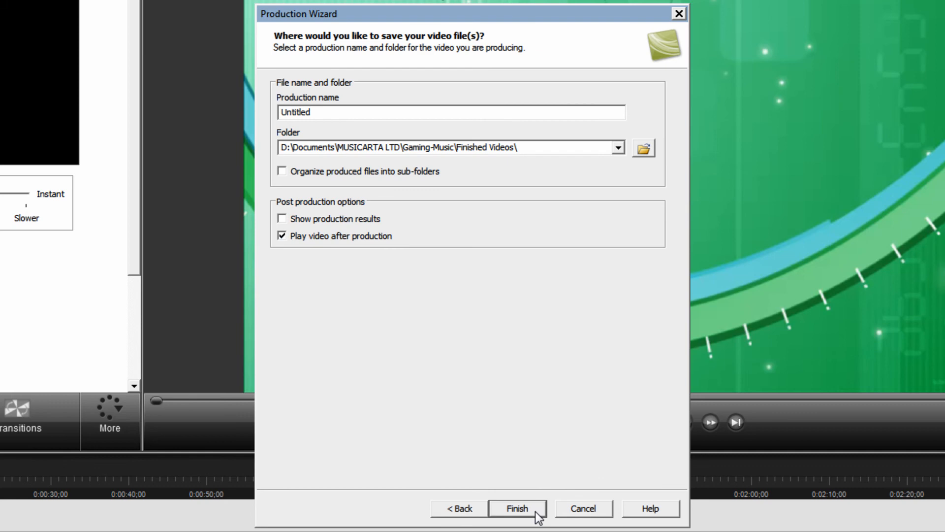
click(516, 508)
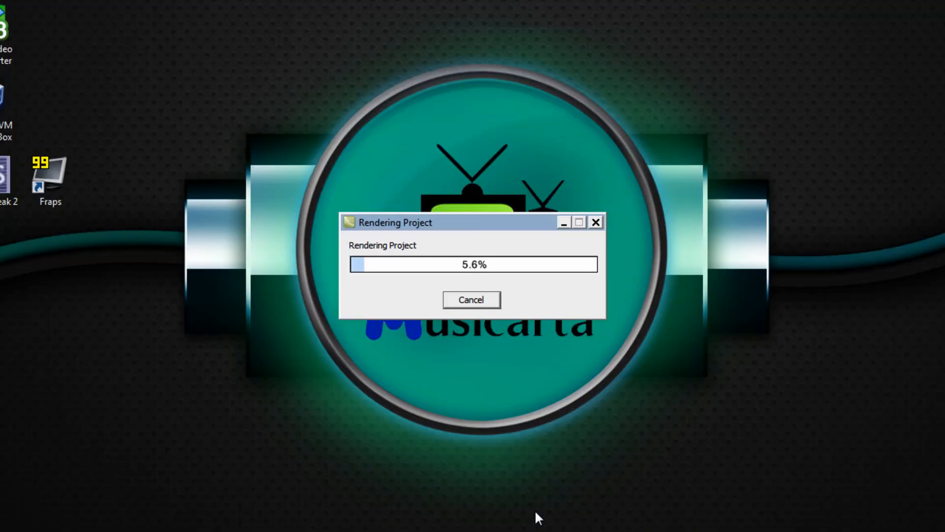